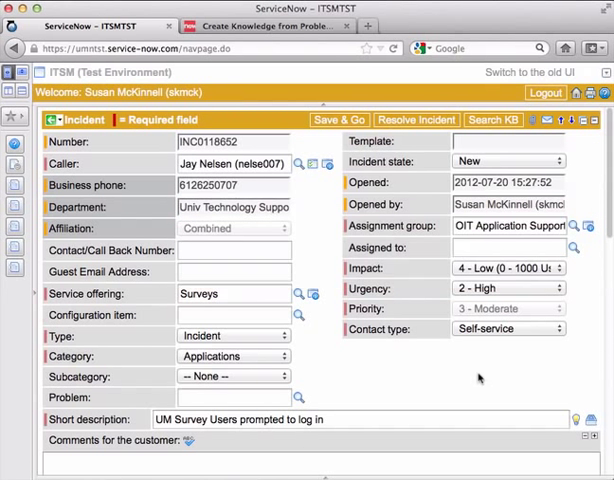
pyautogui.moveTo(363, 366)
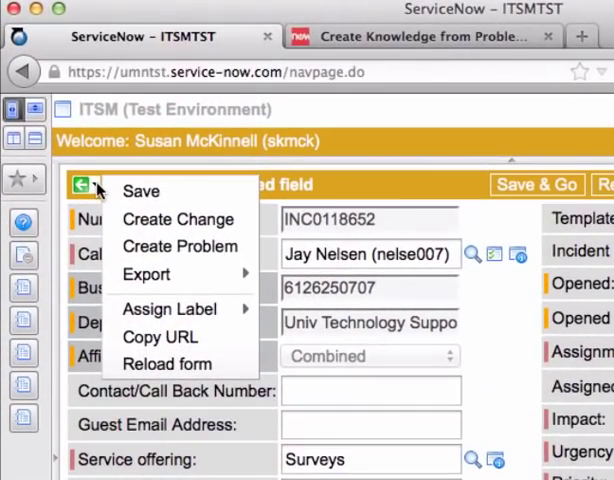
pyautogui.moveTo(178, 219)
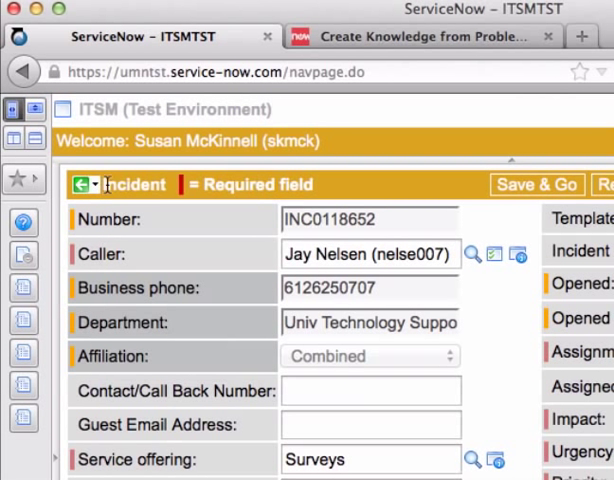
# Create a problem record from incident INC0118652 via the header's context menu.
pyautogui.click(93, 184)
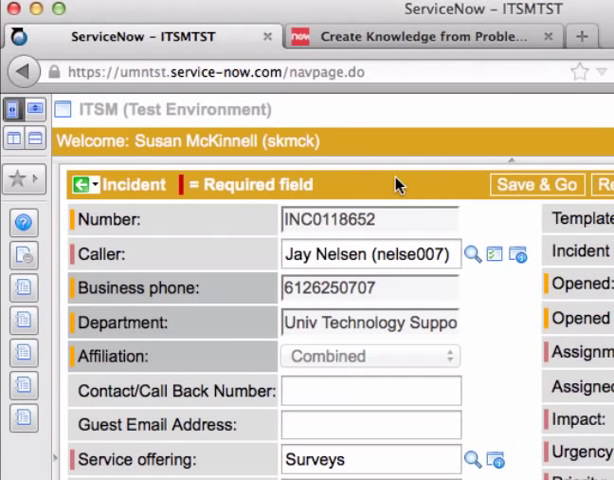
pyautogui.click(97, 184)
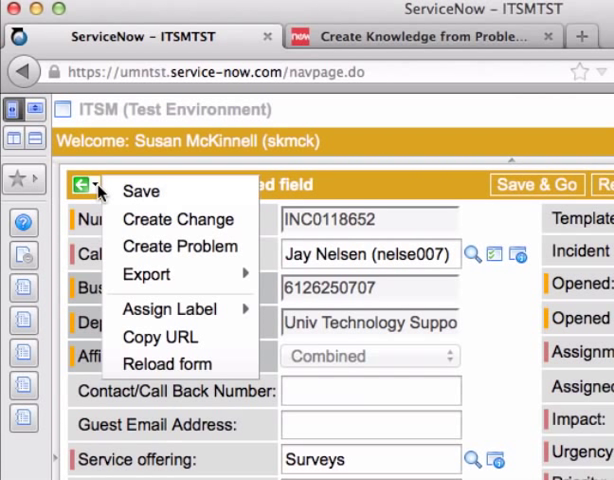
pyautogui.moveTo(179, 247)
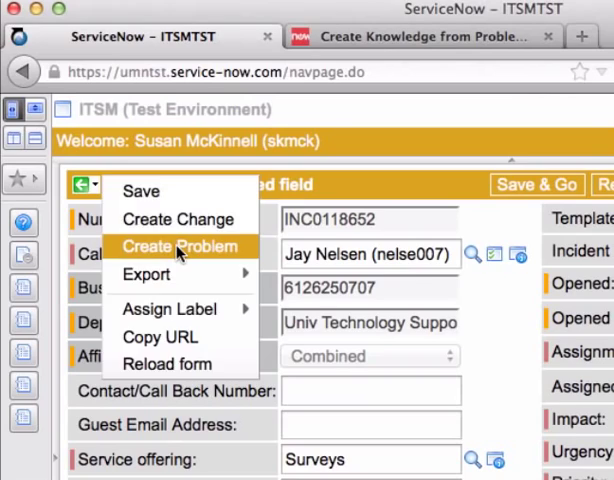
pyautogui.click(180, 246)
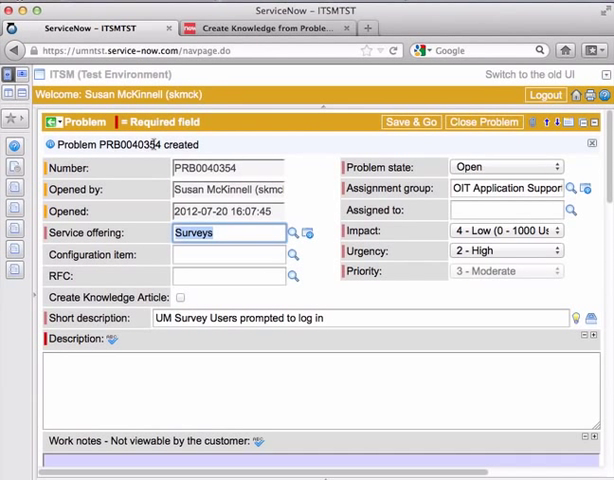
pyautogui.moveTo(334, 189)
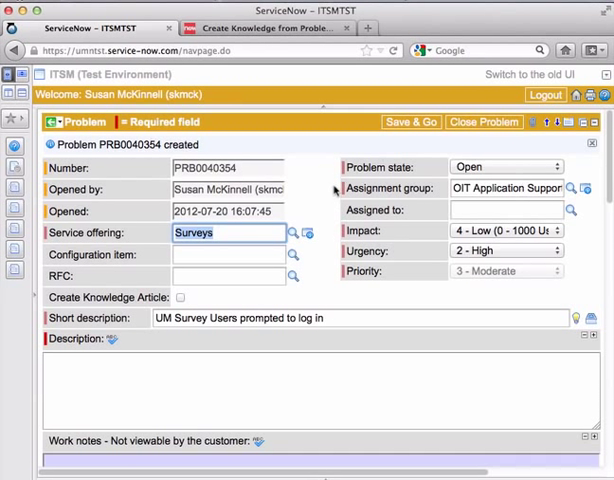
pyautogui.moveTo(322, 227)
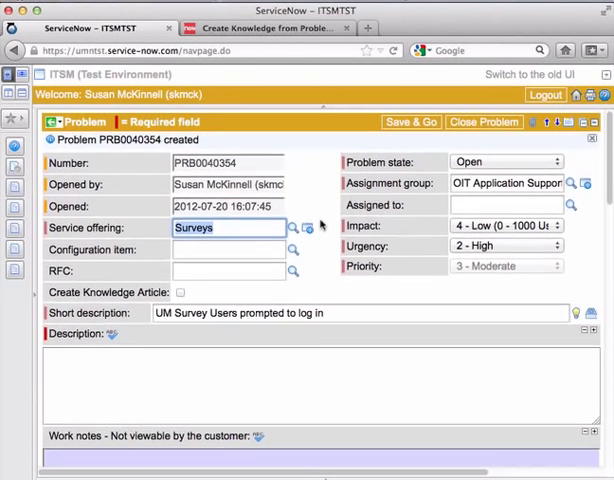
pyautogui.scroll(-3)
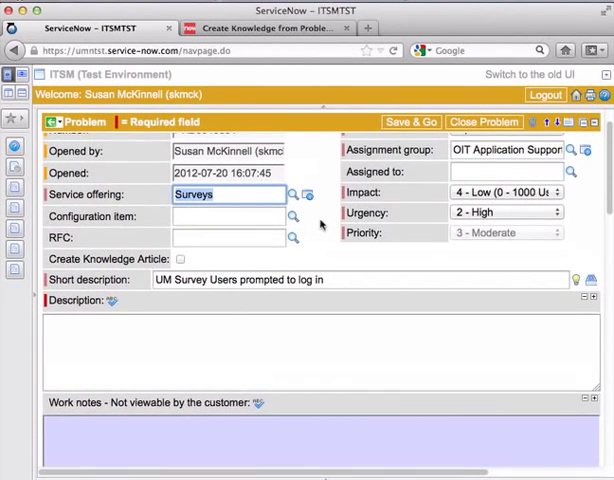
pyautogui.click(410, 122)
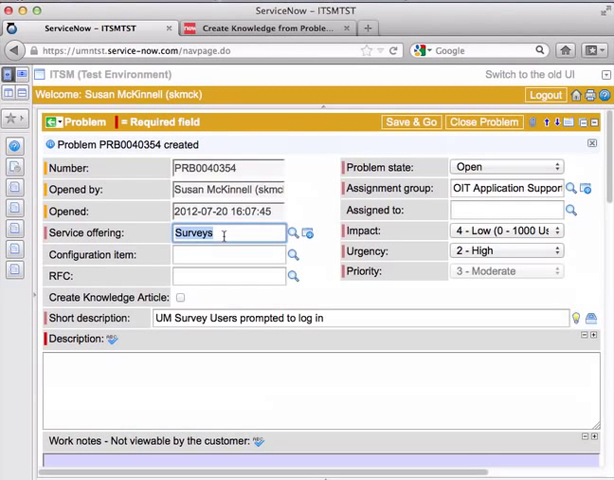
pyautogui.moveTo(312, 300)
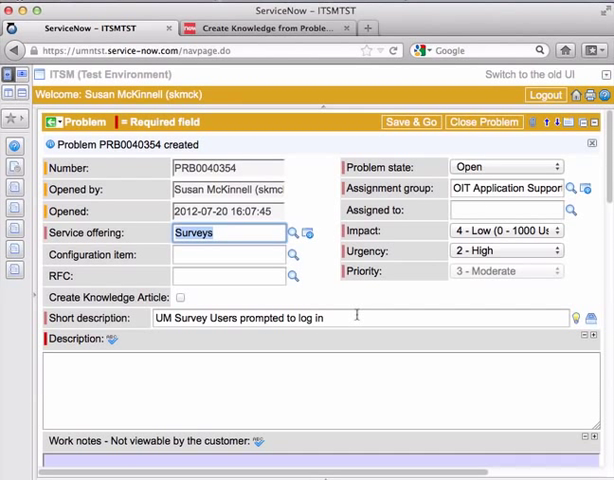
# Enter 'Non-authenticated users cannot access survey' as the problem's short description.
pyautogui.write('Non')
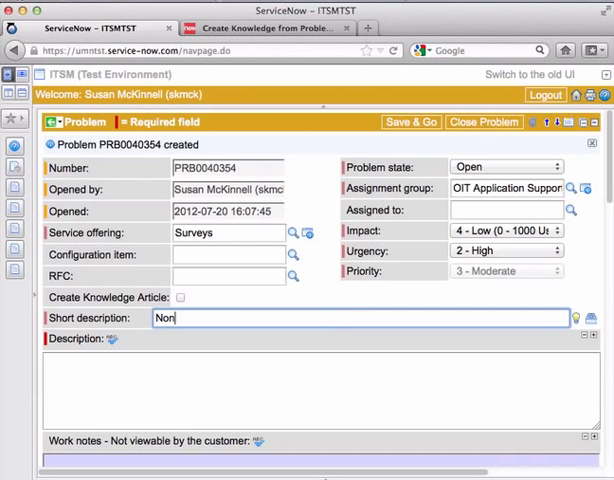
pyautogui.write('-authenticated users cannot access sur')
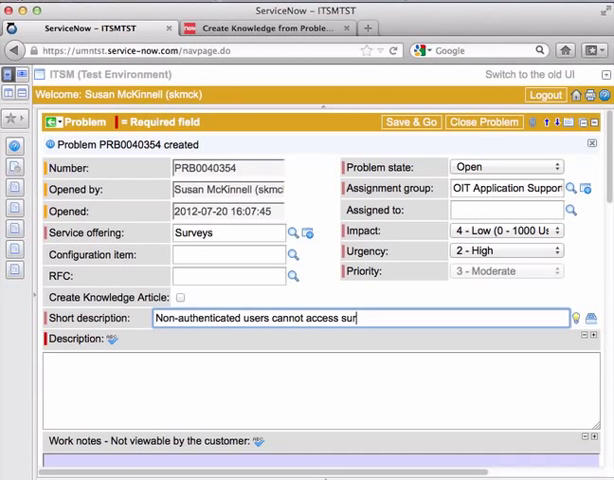
pyautogui.write('vey')
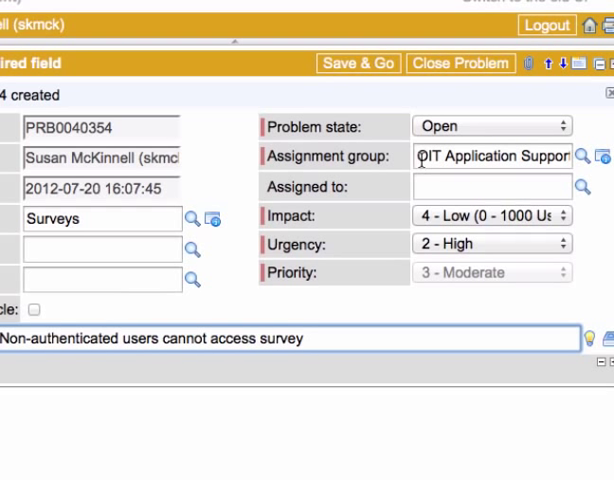
pyautogui.click(303, 338)
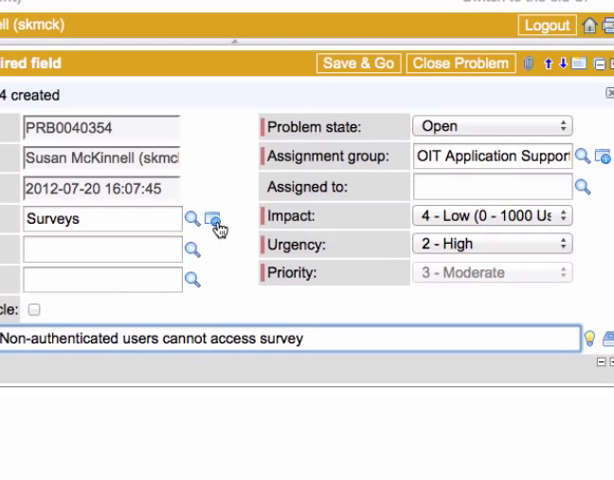
pyautogui.click(216, 219)
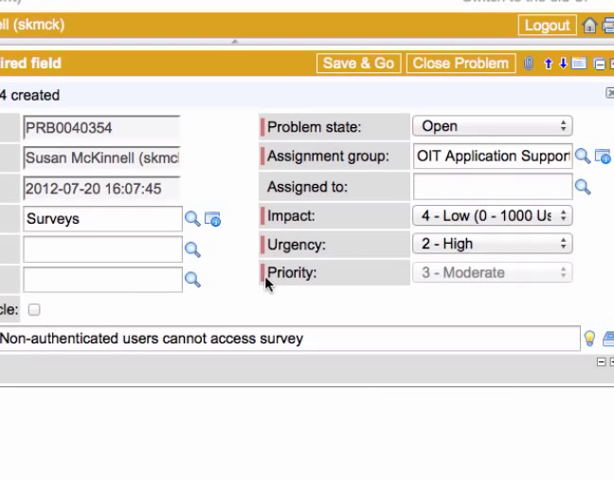
pyautogui.moveTo(418, 181)
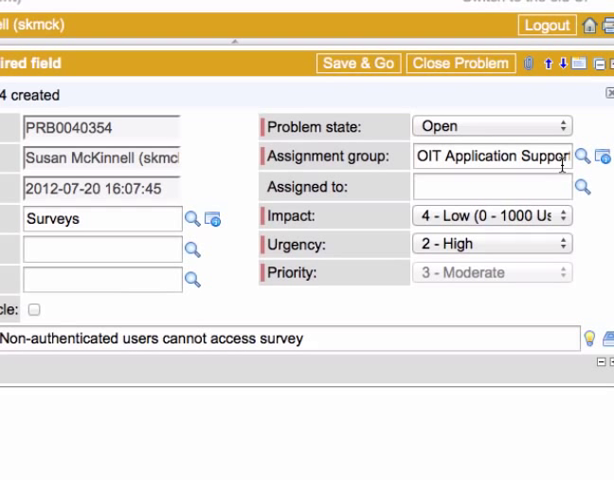
pyautogui.moveTo(500, 273)
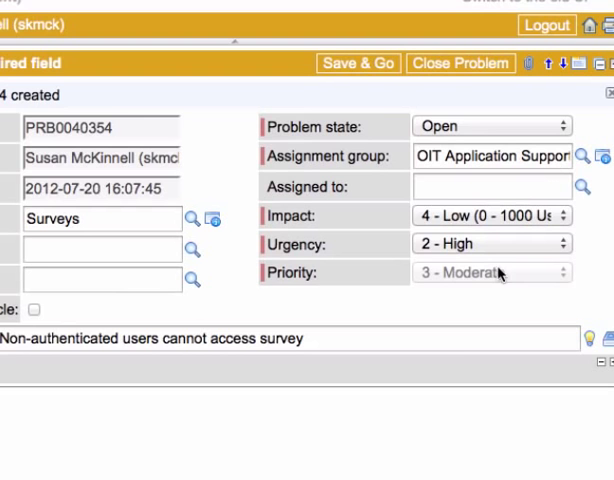
pyautogui.moveTo(410, 415)
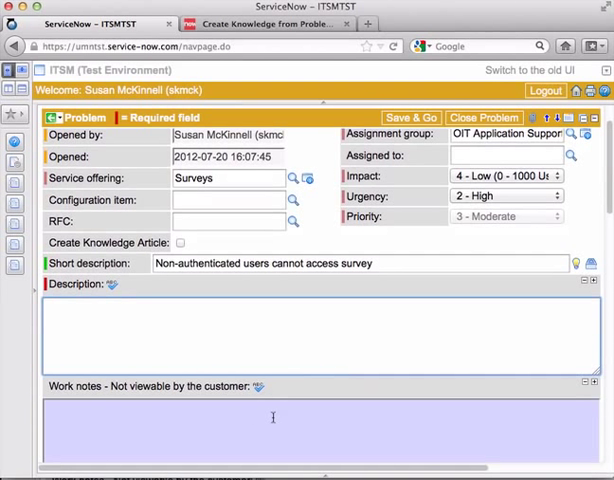
# Fill the Description with 'Description of problem in plain english from end-users perspective.'.
pyautogui.click(411, 117)
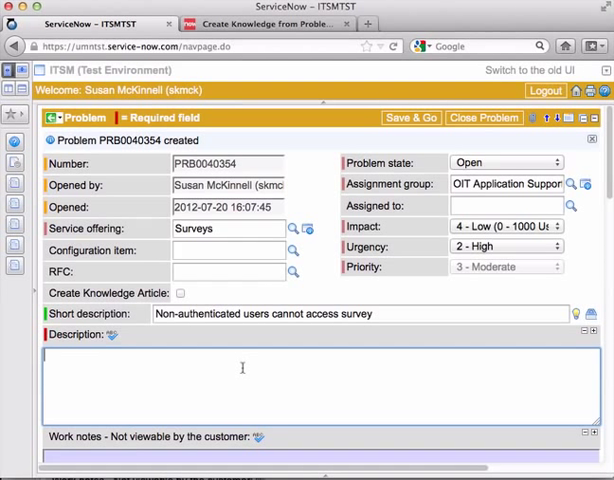
pyautogui.write('D')
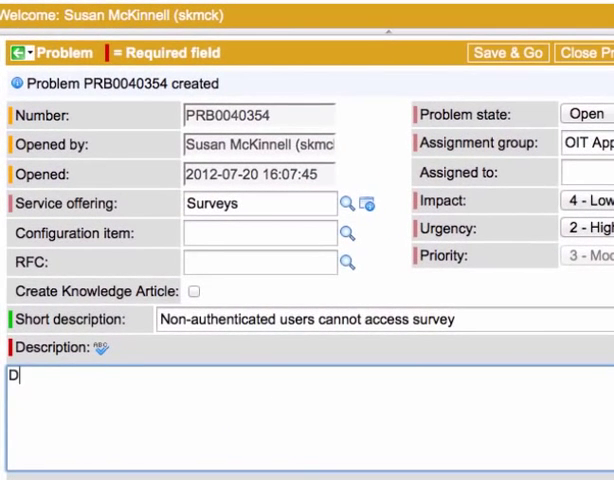
pyautogui.write('escription of problem in plain')
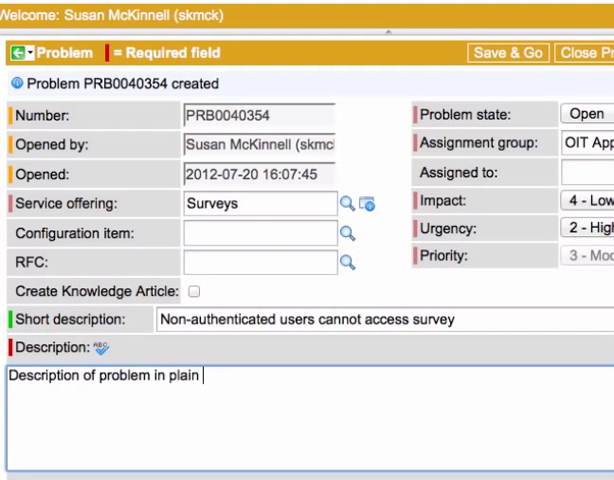
pyautogui.write('english from end')
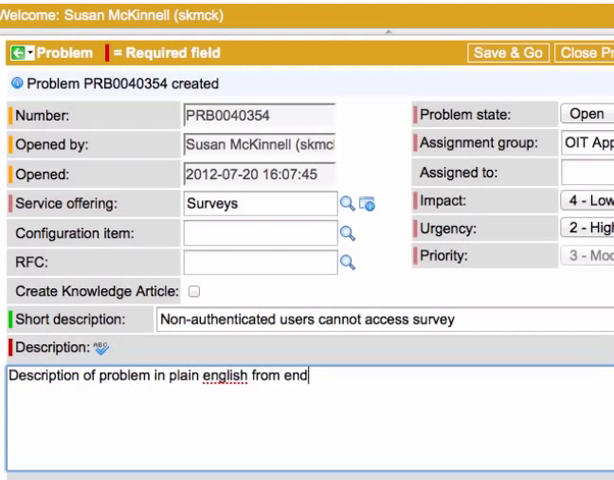
pyautogui.write('-users')
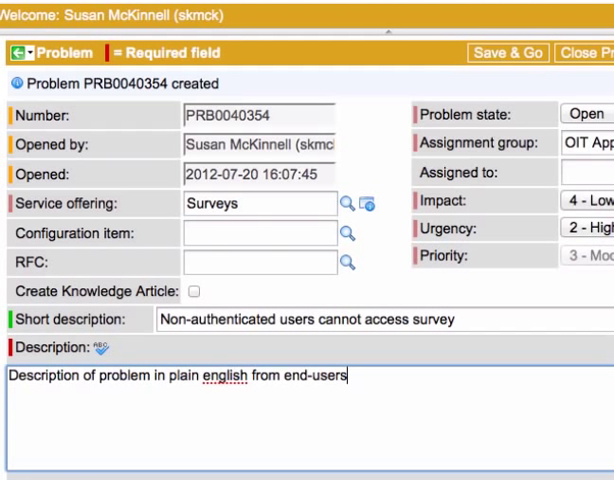
pyautogui.write('perspective.')
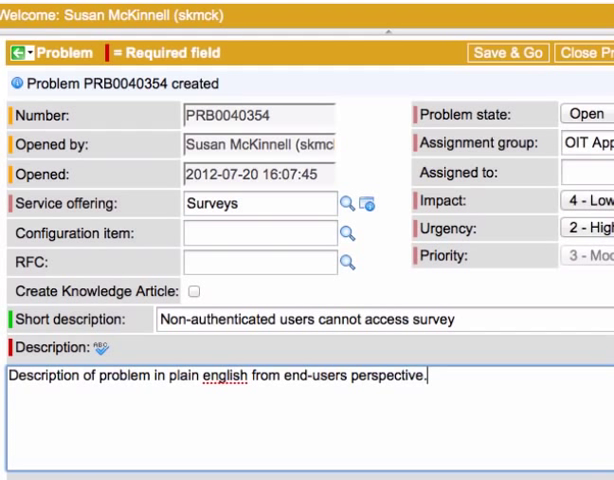
pyautogui.moveTo(450, 378)
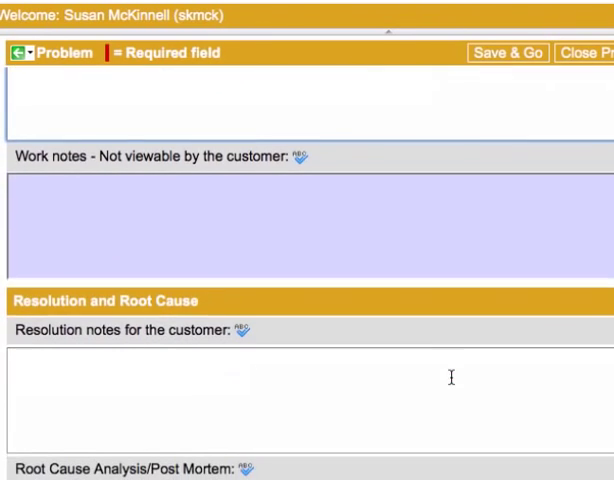
pyautogui.scroll(-3)
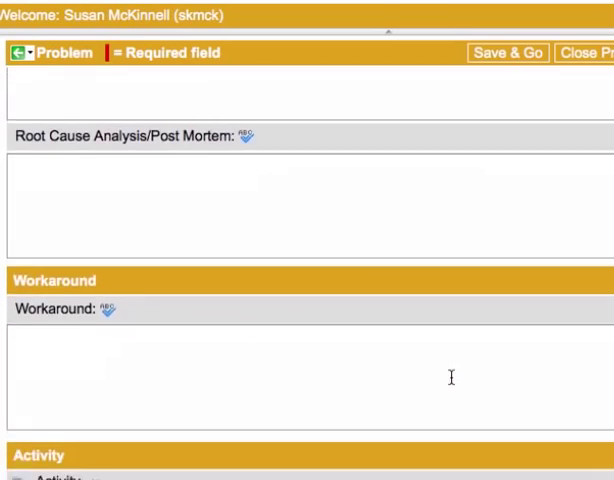
pyautogui.scroll(-3)
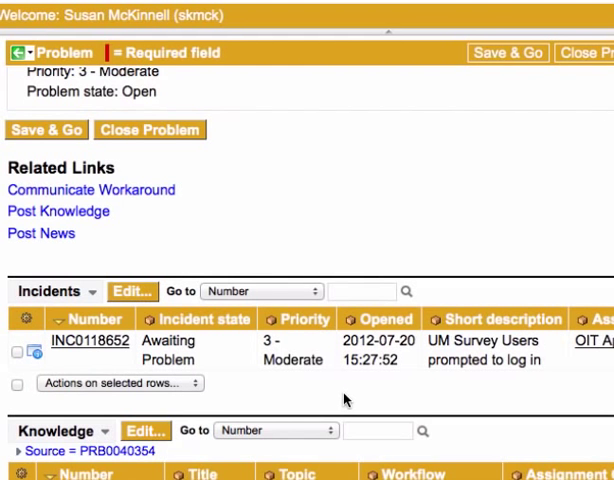
pyautogui.scroll(-3)
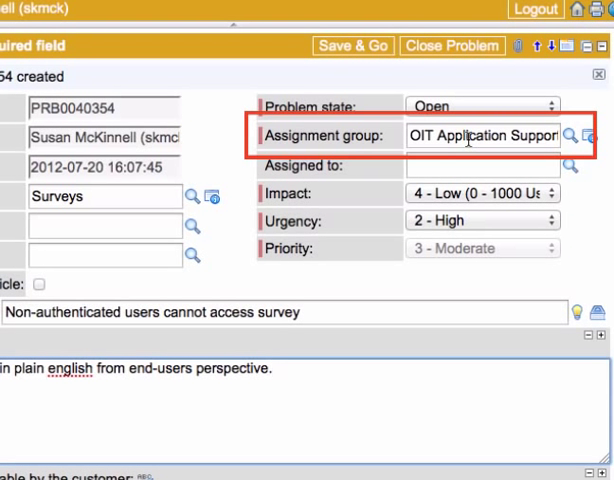
pyautogui.moveTo(367, 71)
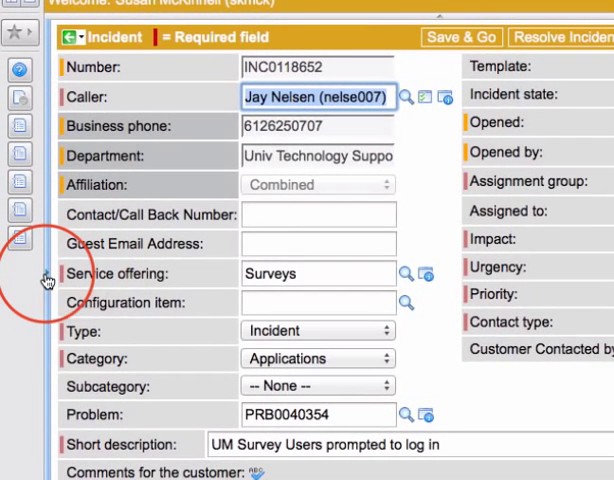
# Reveal the navigator pane and scroll down to the Problem modules.
pyautogui.click(20, 245)
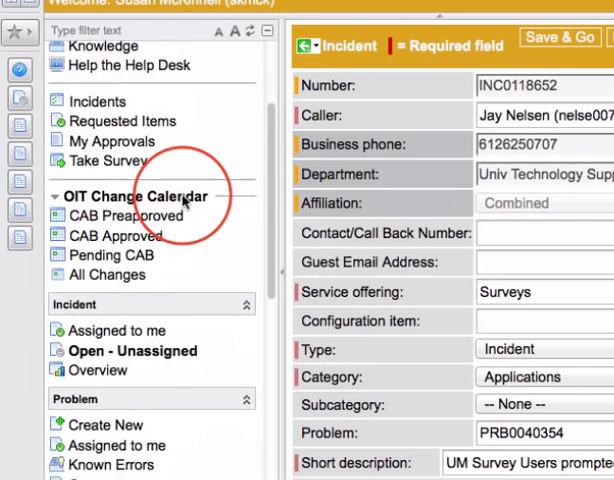
pyautogui.scroll(-3)
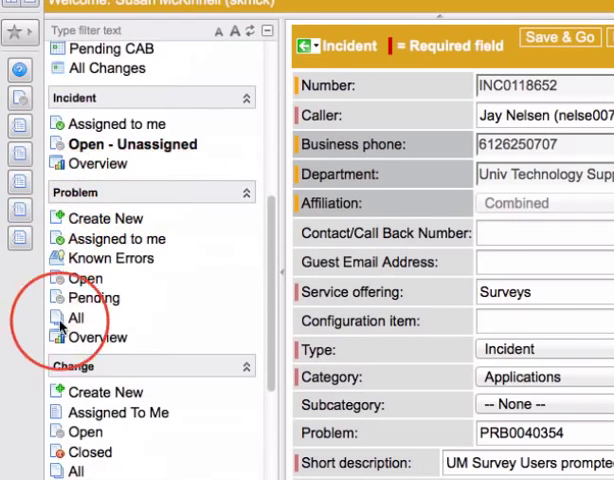